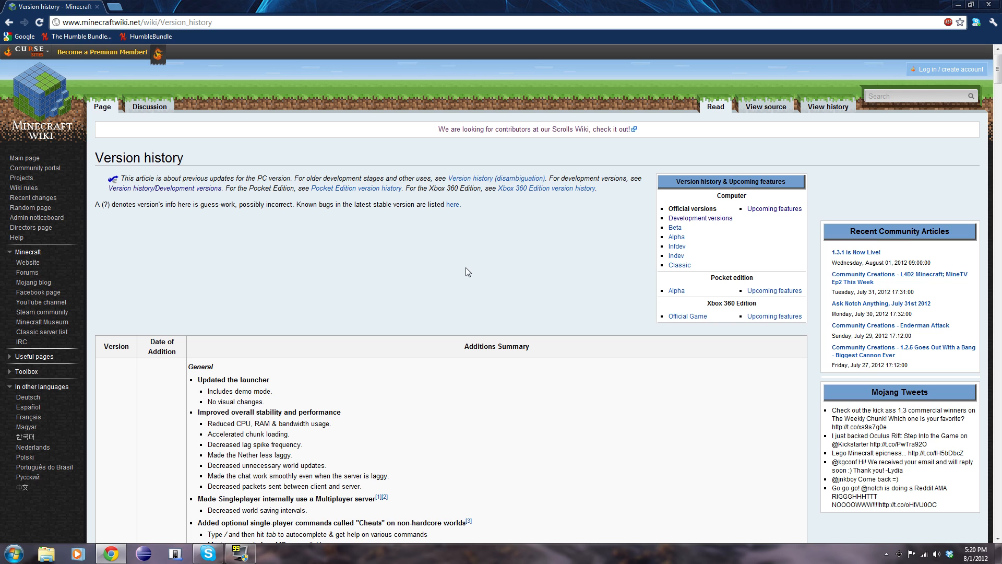
{"action": "mouse_move", "coordinate": [423, 243]}
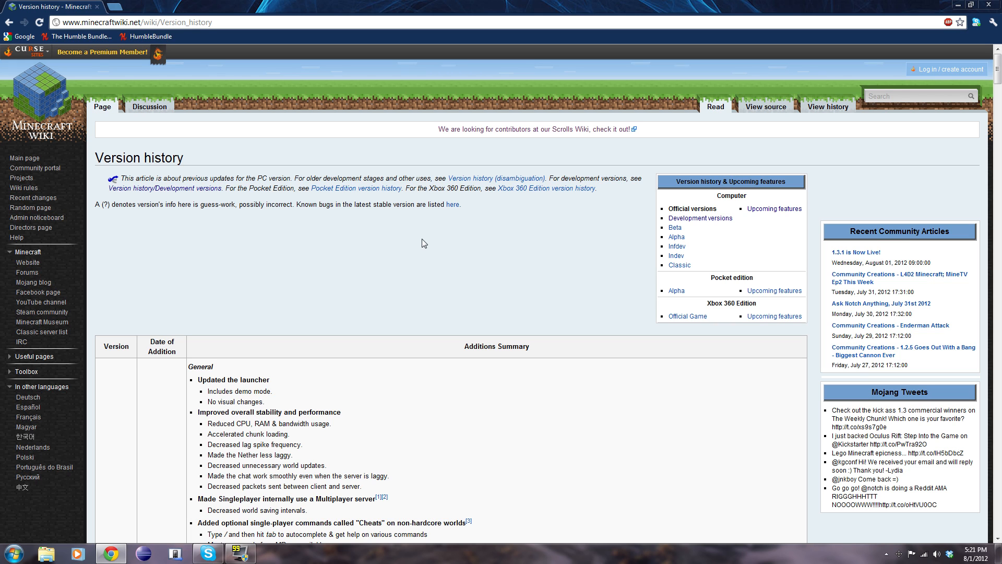
{"action": "scroll", "scroll_direction": "down", "scroll_amount": 3}
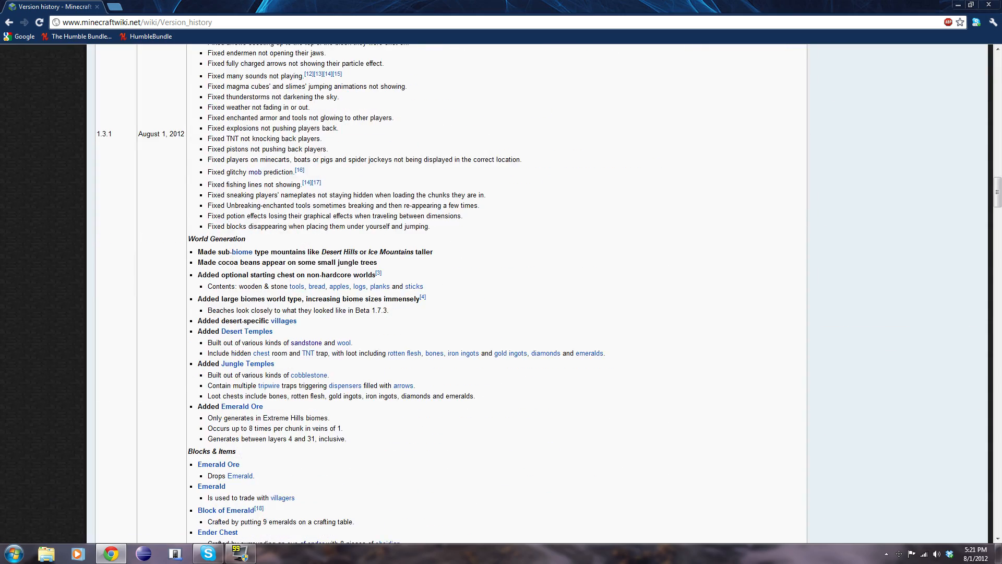
{"action": "scroll", "scroll_direction": "down", "scroll_amount": 3}
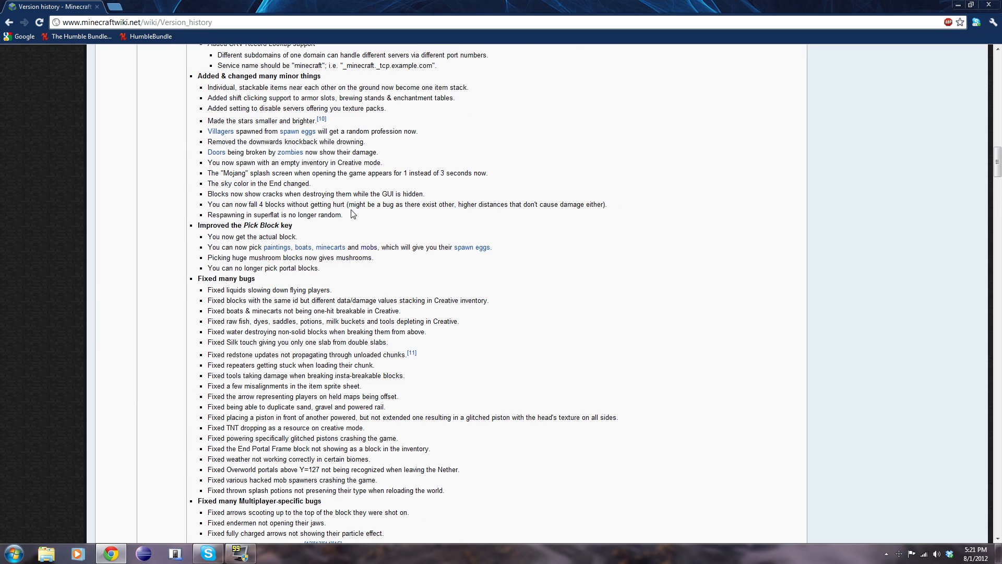
{"action": "scroll", "scroll_direction": "up", "scroll_amount": 3}
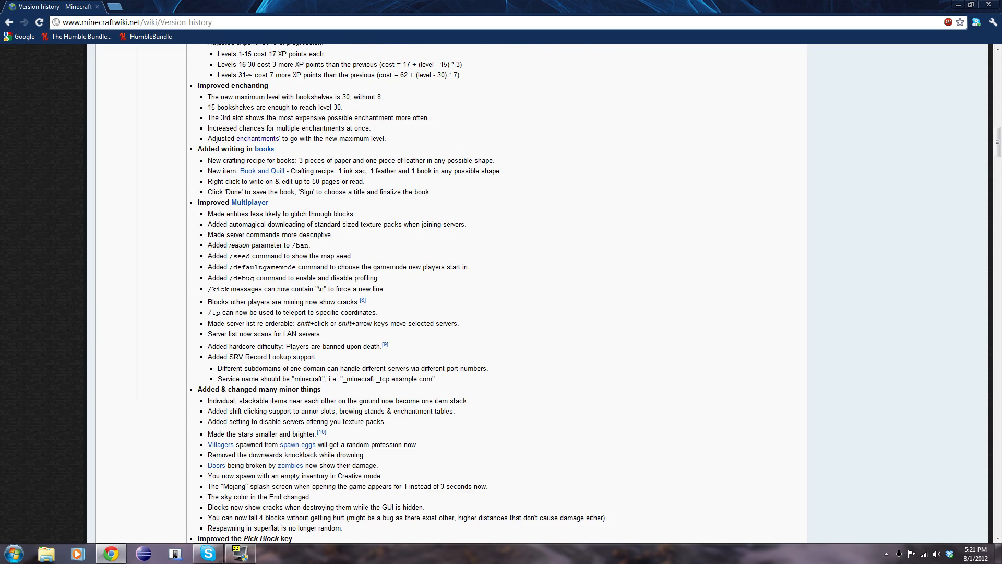
{"action": "scroll", "scroll_direction": "up", "scroll_amount": 3}
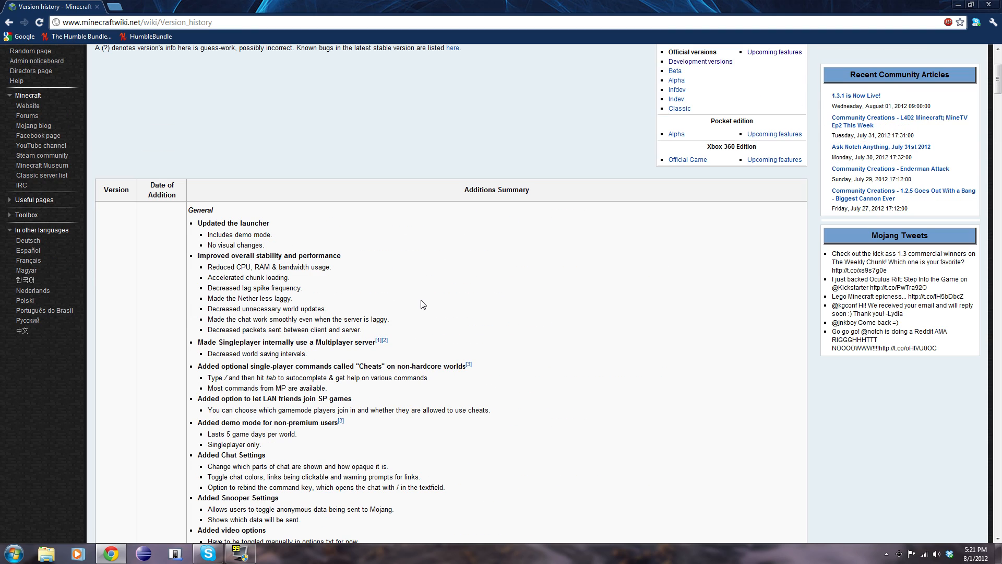
{"action": "scroll", "scroll_direction": "down", "scroll_amount": 3}
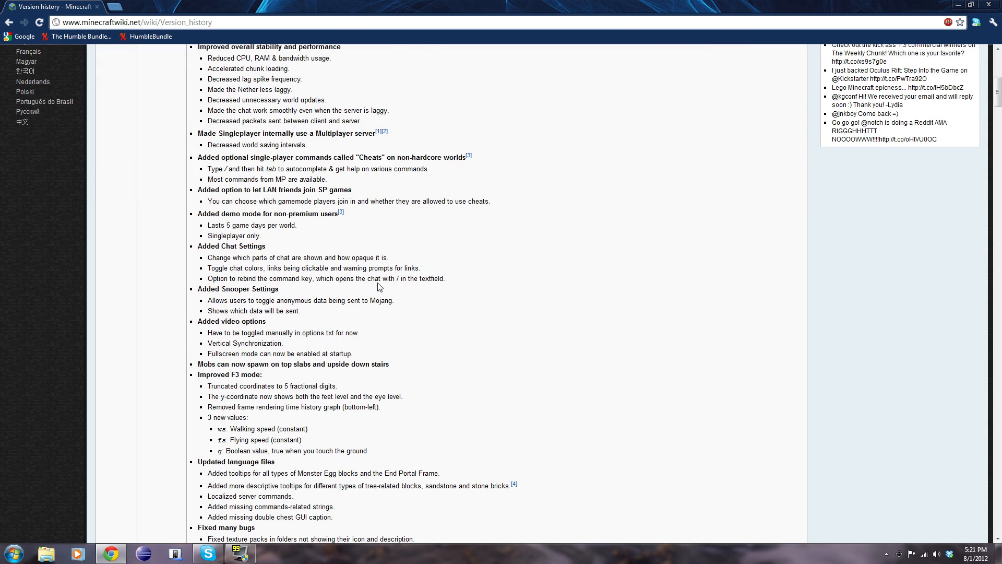
{"action": "scroll", "scroll_direction": "down", "scroll_amount": 3}
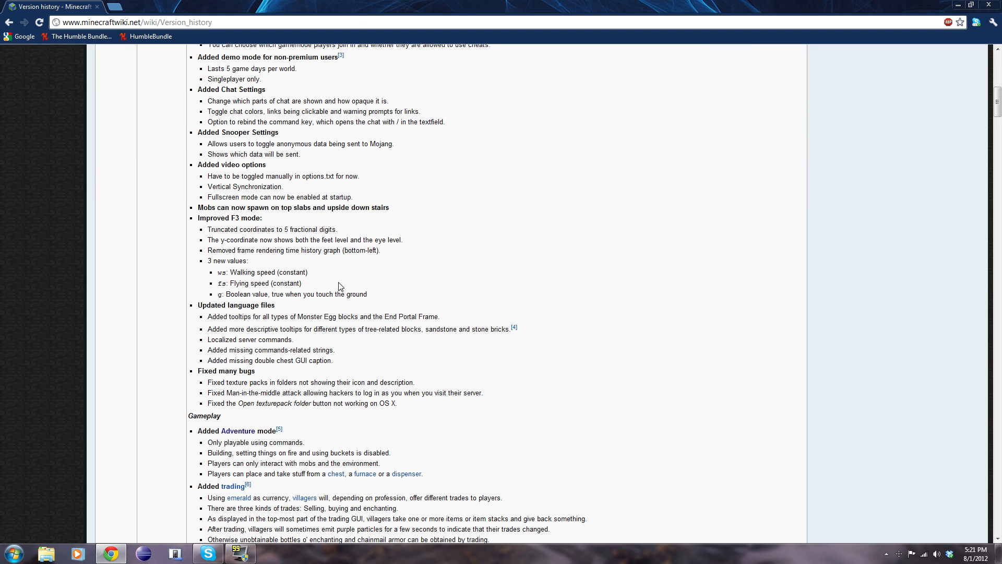
{"action": "mouse_move", "coordinate": [333, 260]}
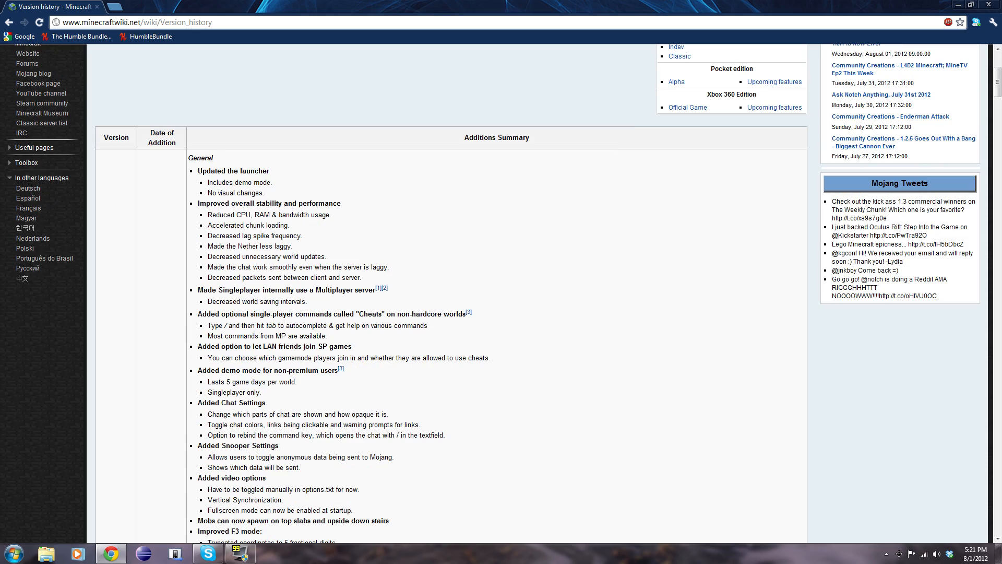
{"action": "scroll", "scroll_direction": "down", "scroll_amount": 3}
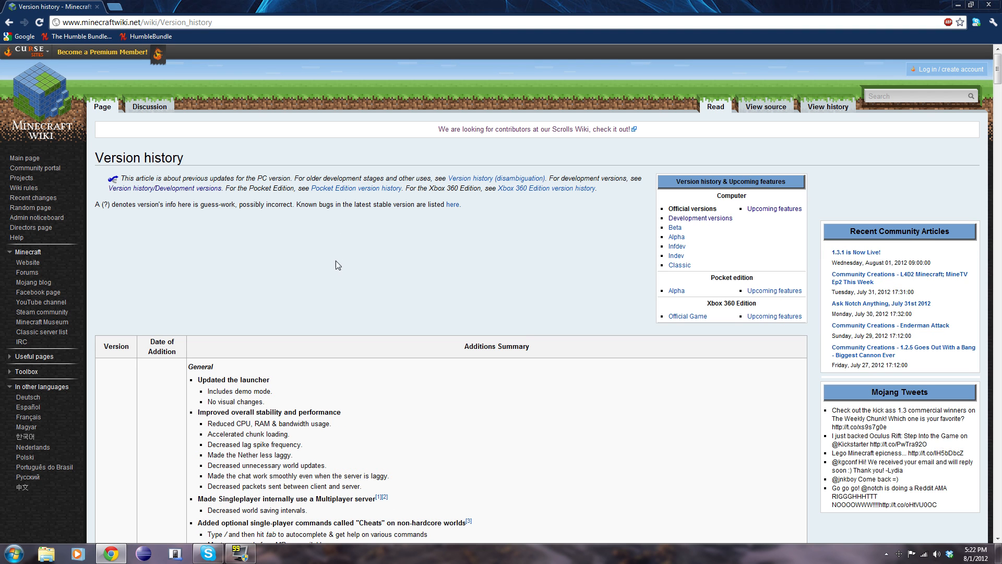
{"action": "mouse_move", "coordinate": [339, 317]}
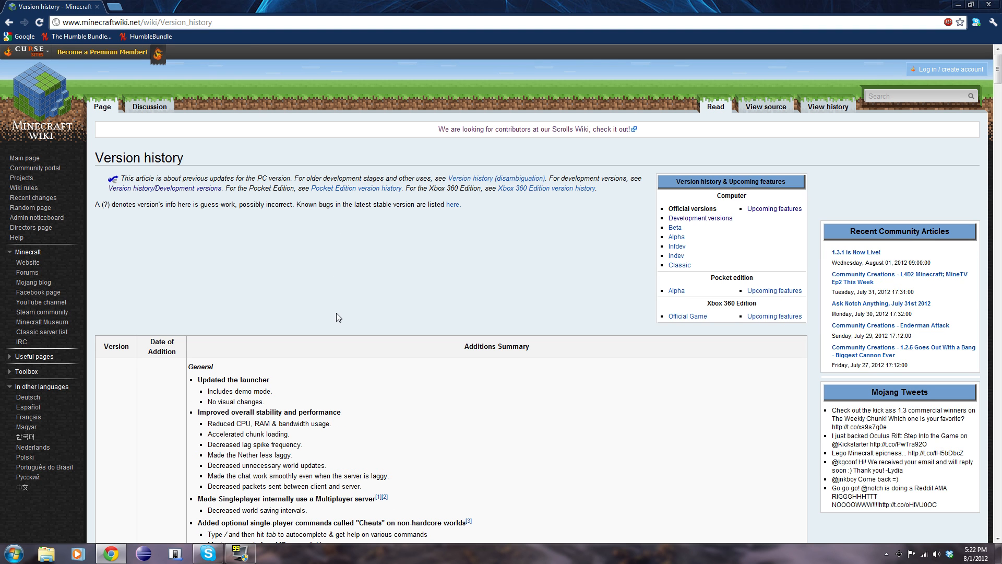
{"action": "scroll", "scroll_direction": "down", "scroll_amount": 3}
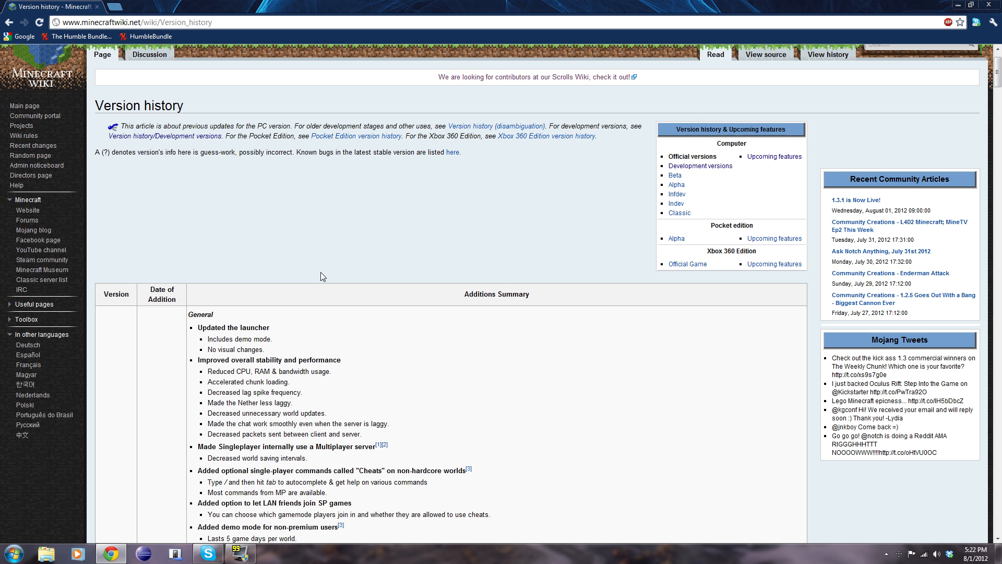
{"action": "mouse_move", "coordinate": [313, 252]}
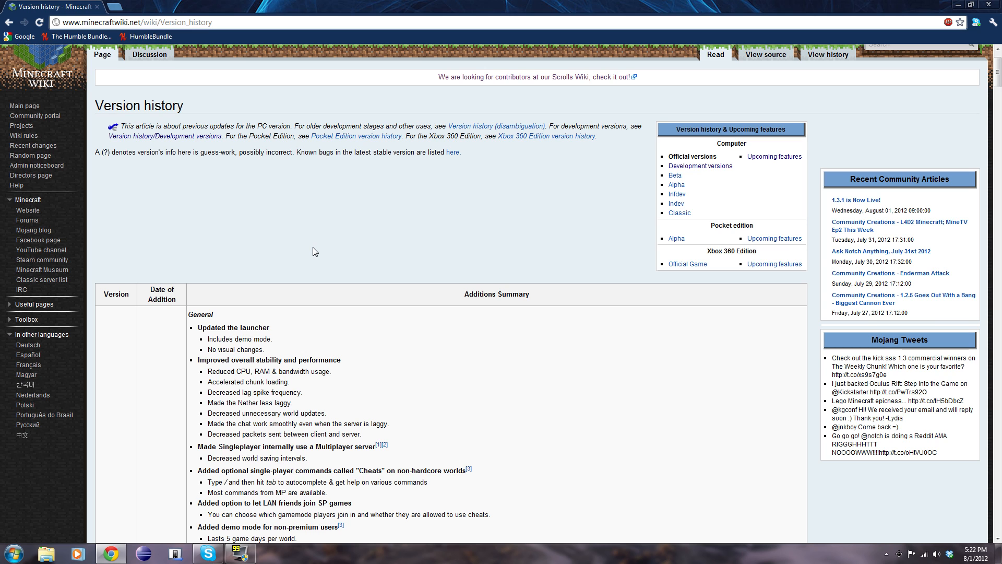
{"action": "mouse_move", "coordinate": [314, 249]}
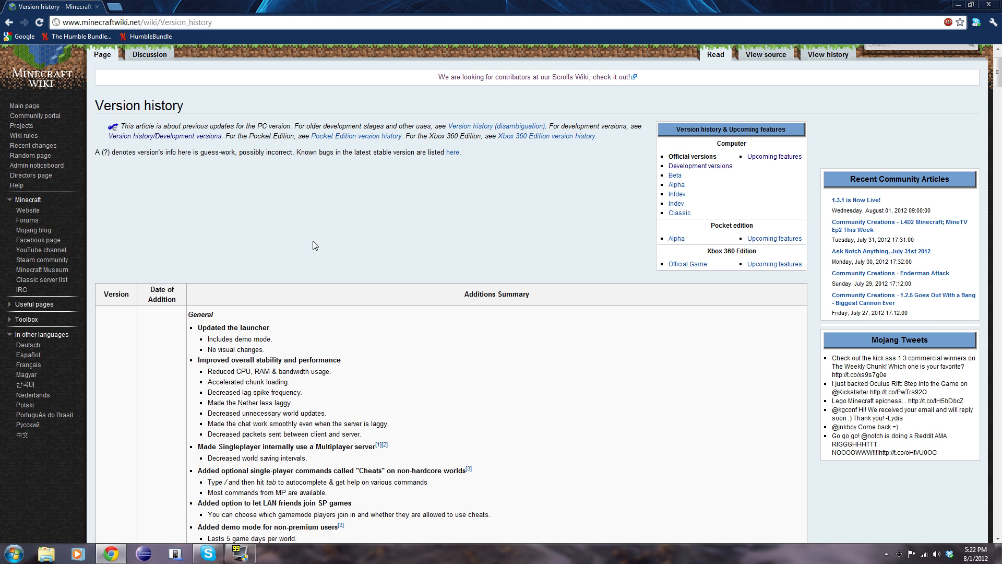
{"action": "mouse_move", "coordinate": [314, 230]}
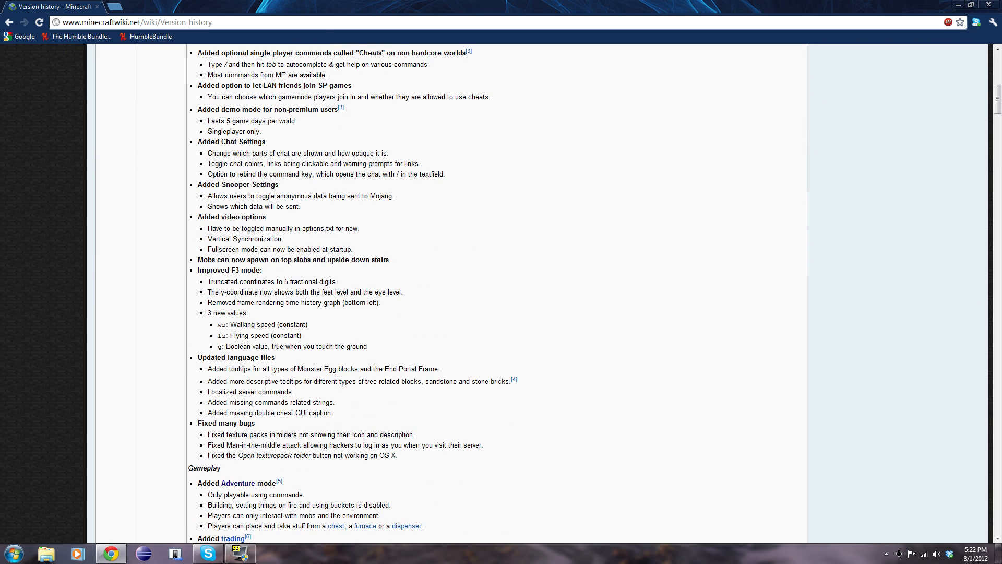
{"action": "scroll", "scroll_direction": "down", "scroll_amount": 3}
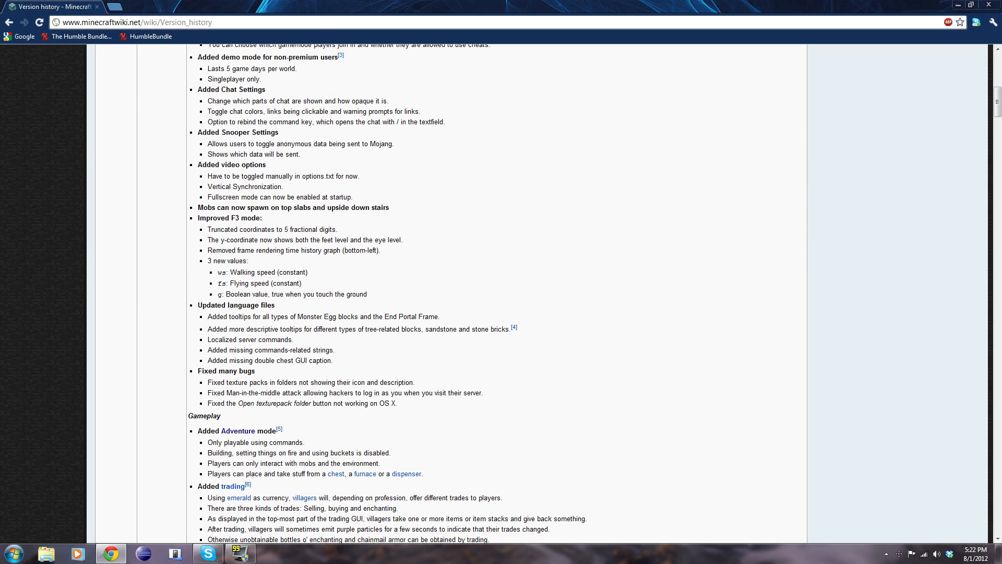
{"action": "left_click_drag", "start_coordinate": [272, 382], "coordinate": [396, 403]}
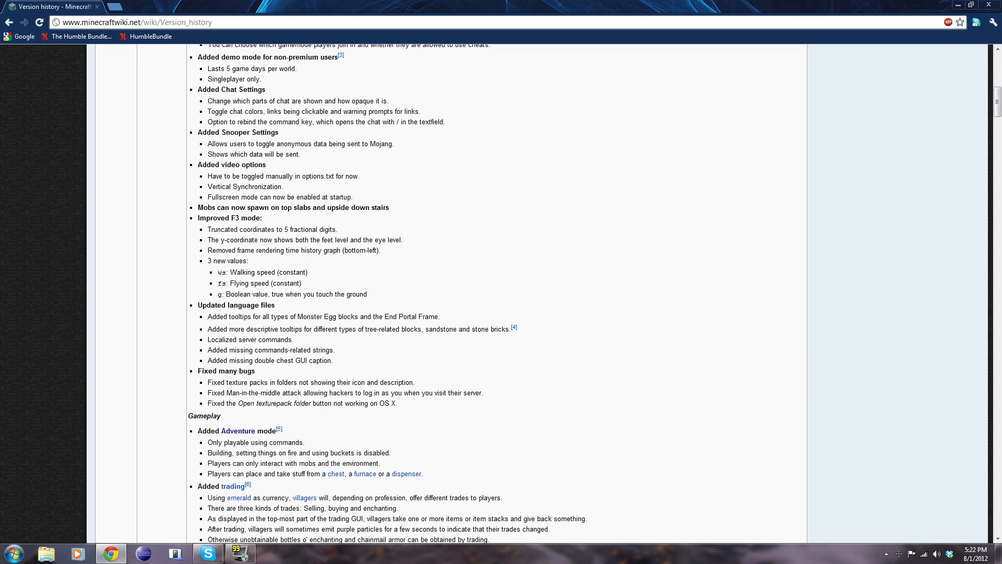
{"action": "mouse_move", "coordinate": [309, 346]}
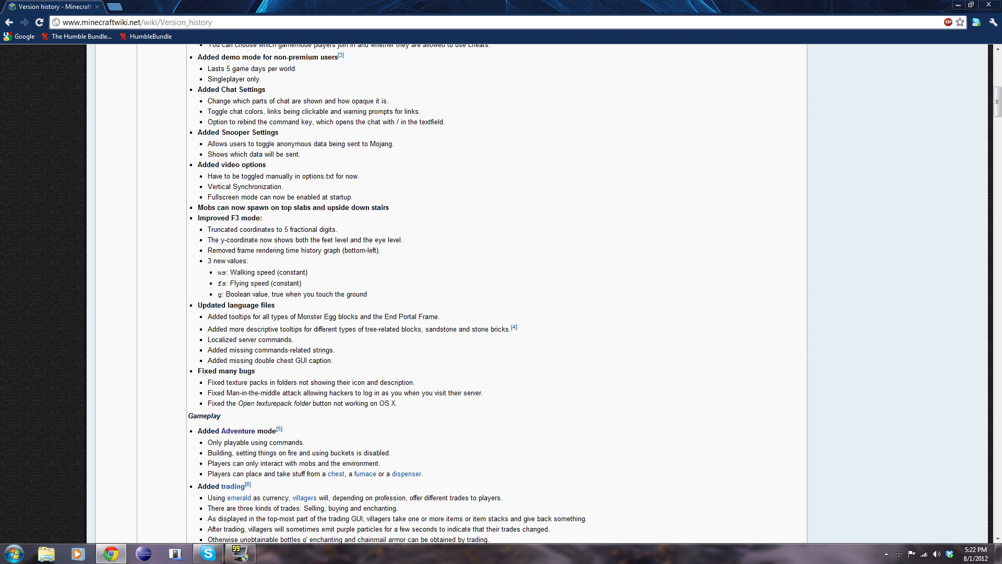
{"action": "scroll", "scroll_direction": "down", "scroll_amount": 3}
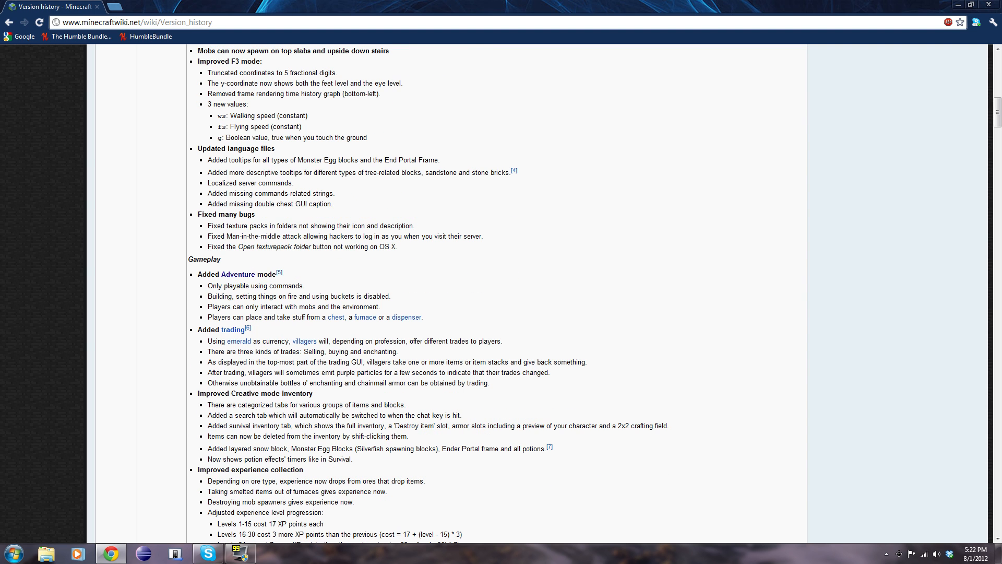
{"action": "scroll", "scroll_direction": "down", "scroll_amount": 3}
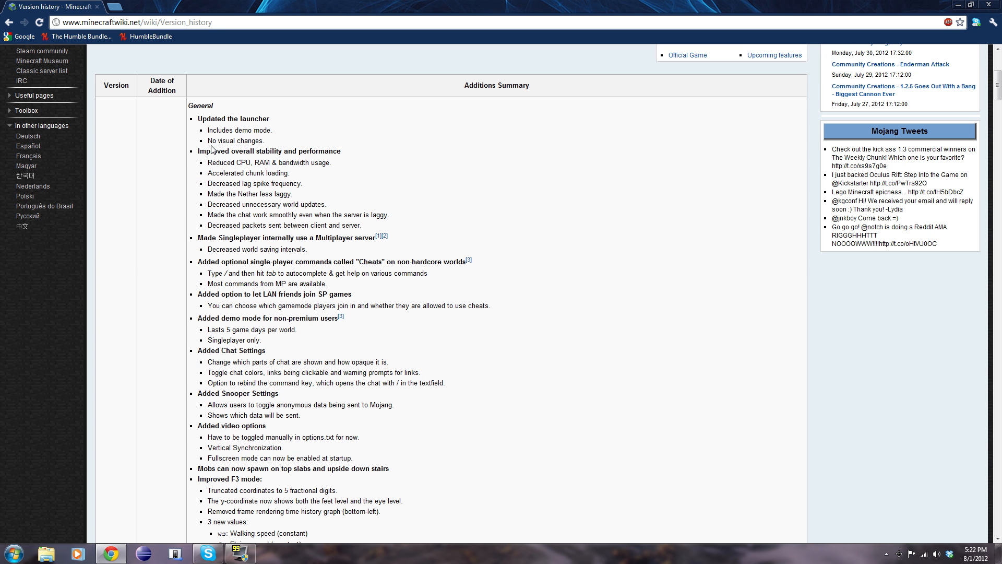
{"action": "mouse_move", "coordinate": [213, 149]}
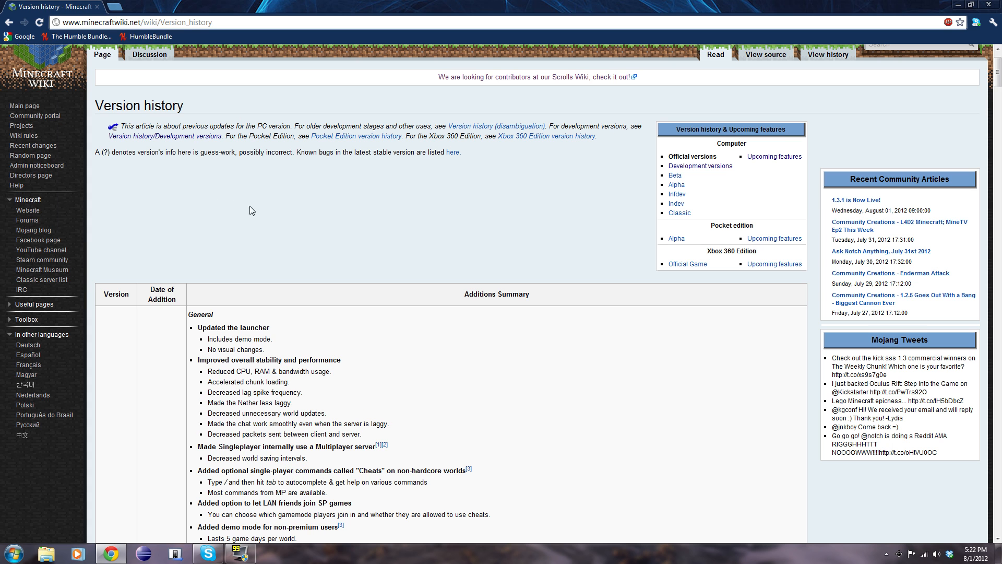
{"action": "mouse_move", "coordinate": [408, 330]}
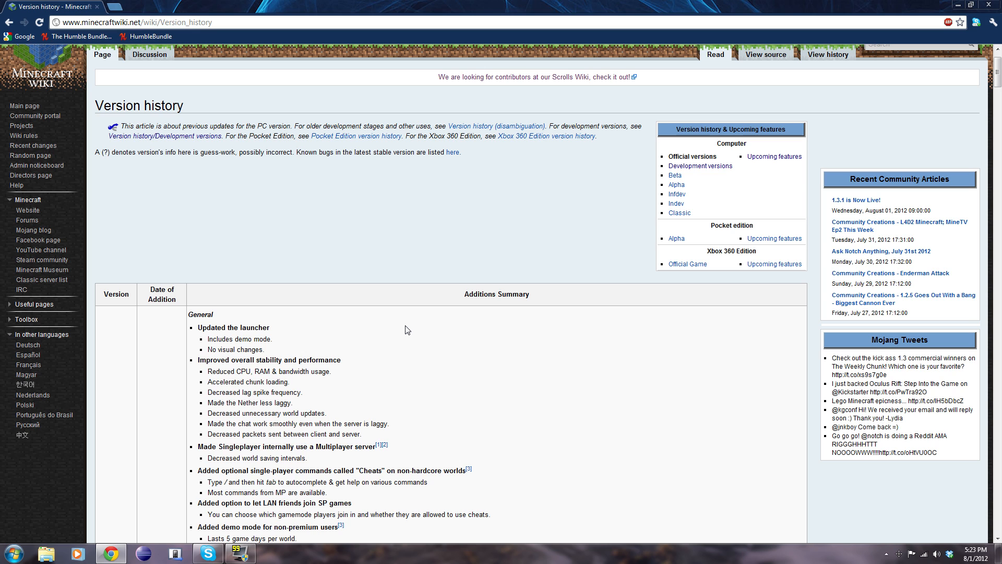
{"action": "mouse_move", "coordinate": [264, 537]}
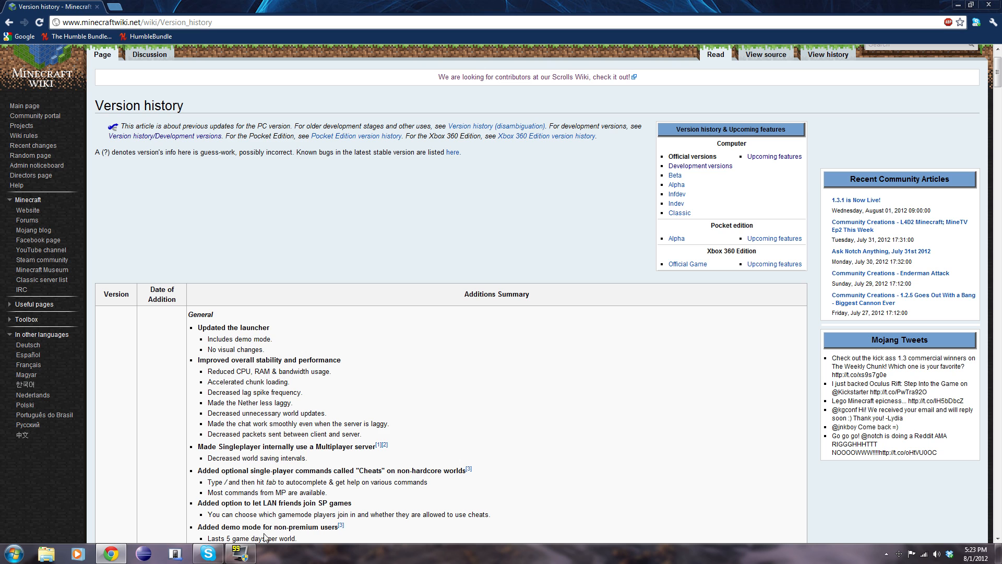
{"action": "mouse_move", "coordinate": [468, 424]}
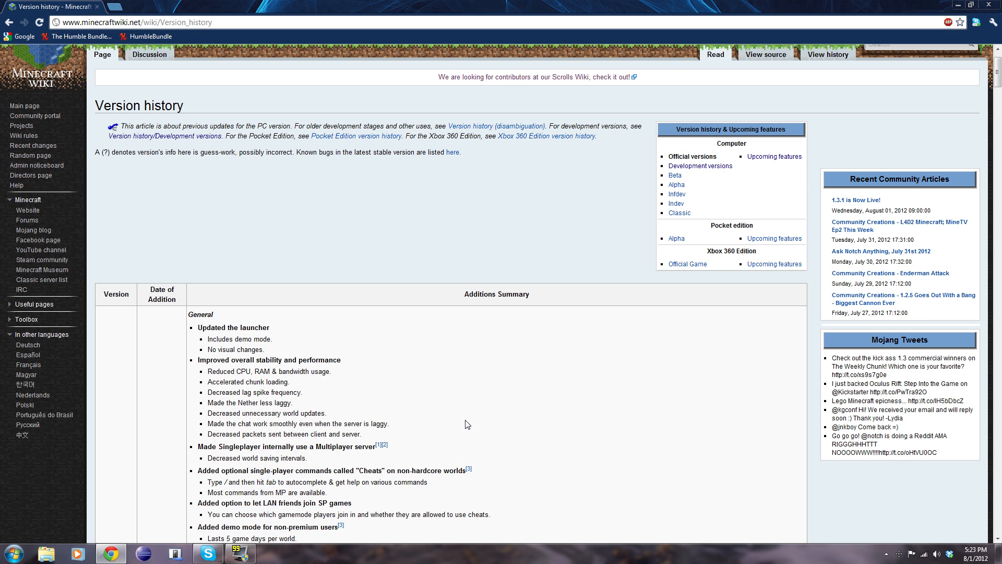
{"action": "mouse_move", "coordinate": [387, 275]}
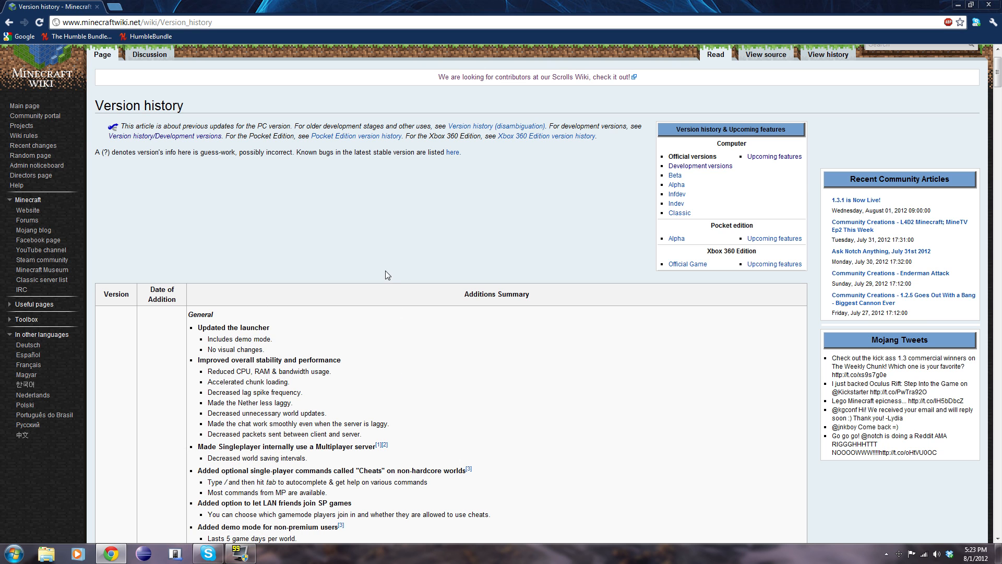
{"action": "scroll", "scroll_direction": "down", "scroll_amount": 3}
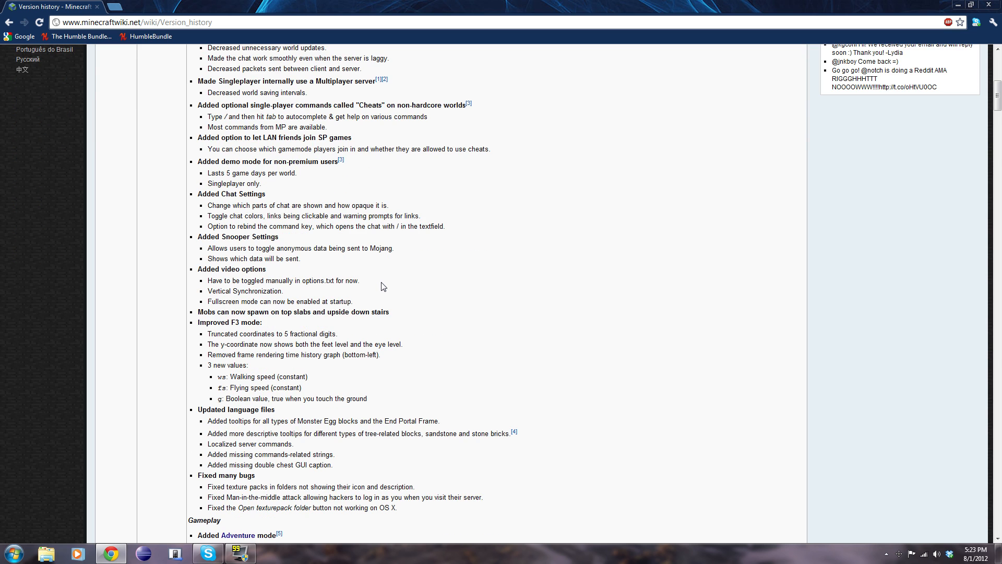
{"action": "scroll", "scroll_direction": "down", "scroll_amount": 3}
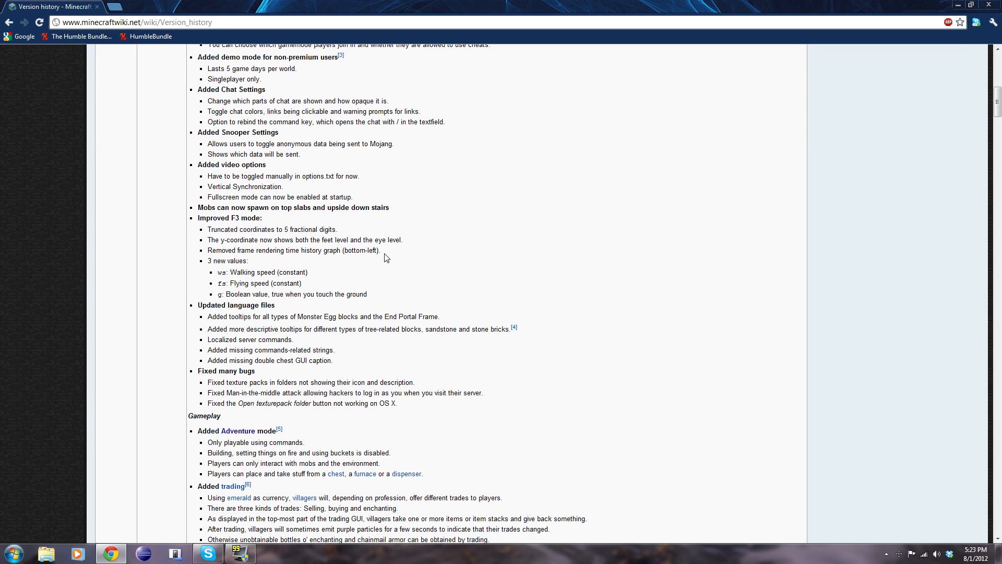
{"action": "scroll", "scroll_direction": "up", "scroll_amount": 3}
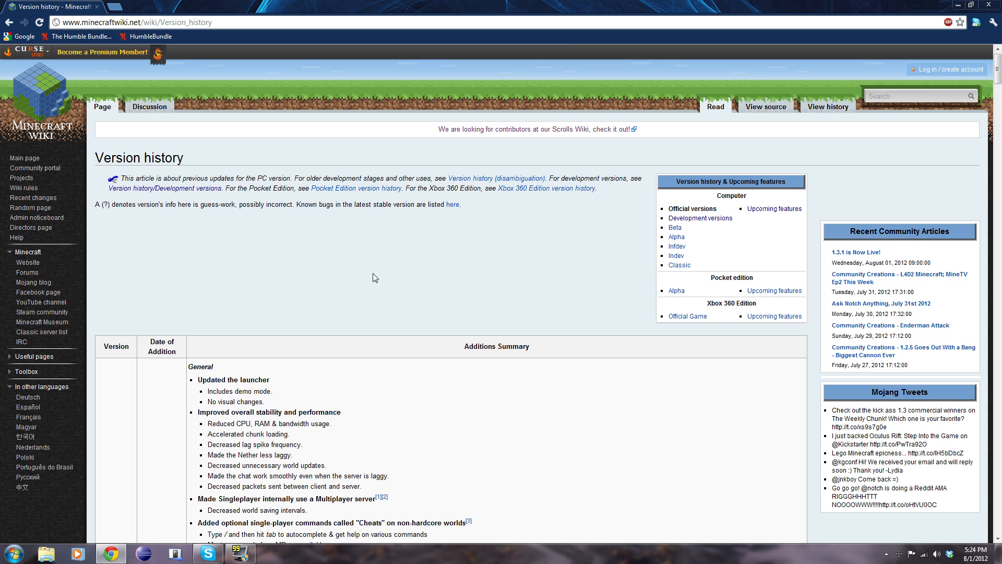
{"action": "scroll", "scroll_direction": "down", "scroll_amount": 3}
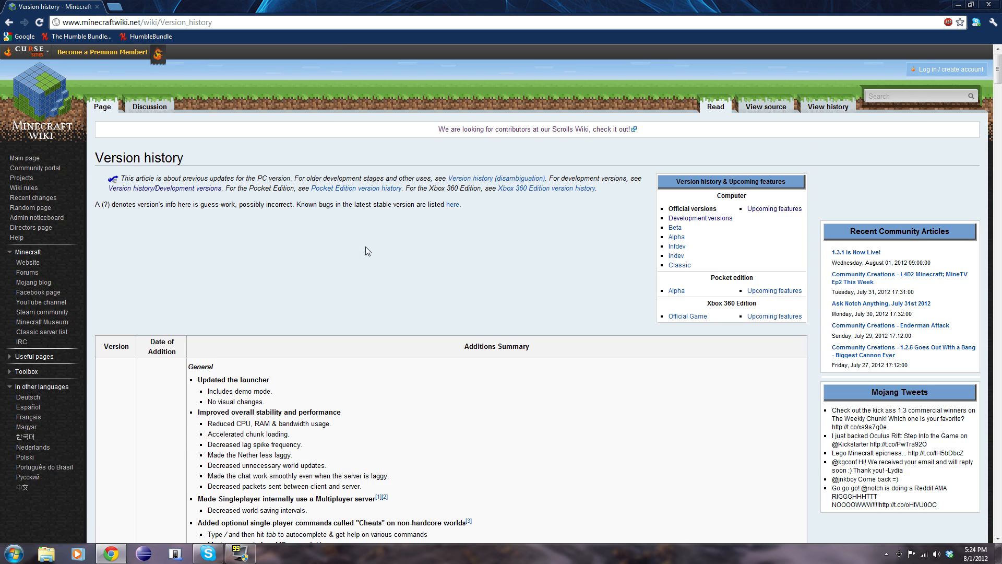
{"action": "scroll", "scroll_direction": "down", "scroll_amount": 3}
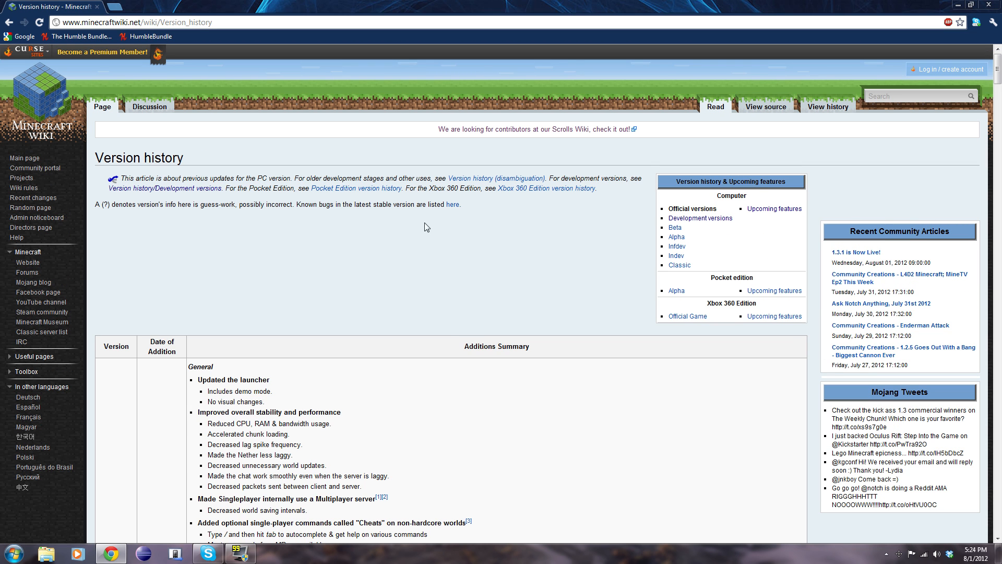
{"action": "scroll", "scroll_direction": "down", "scroll_amount": 3}
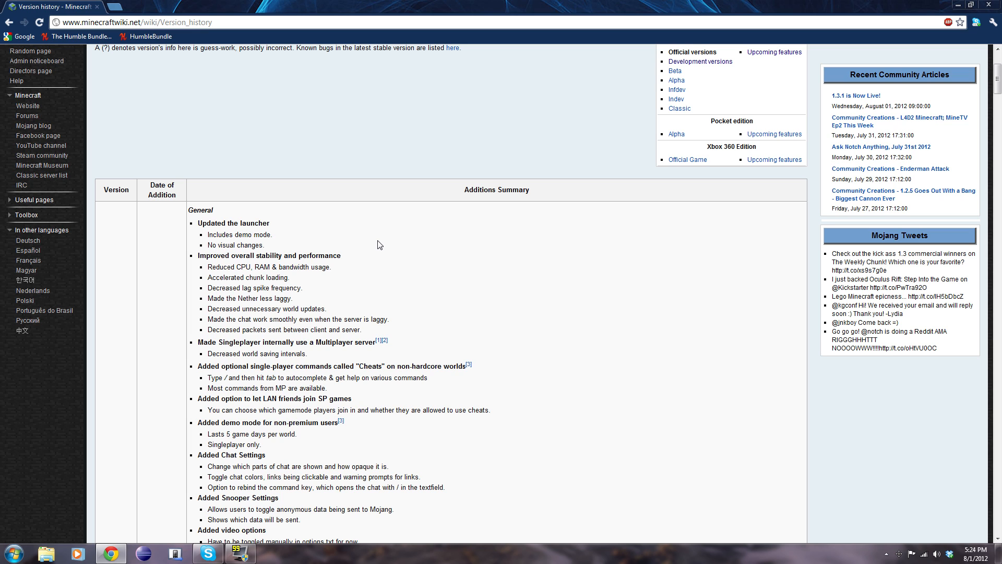
{"action": "mouse_move", "coordinate": [368, 238]}
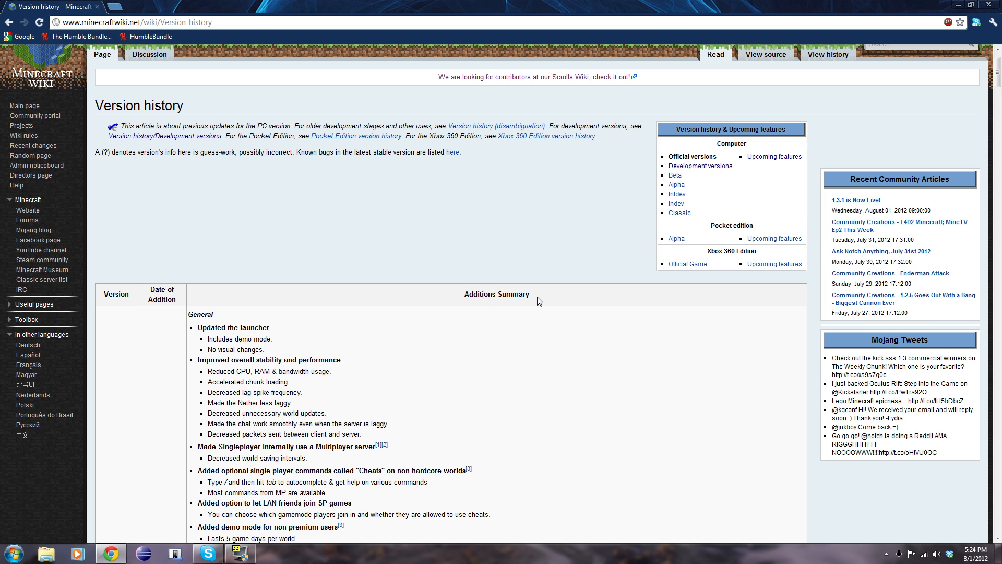
{"action": "mouse_move", "coordinate": [520, 289]}
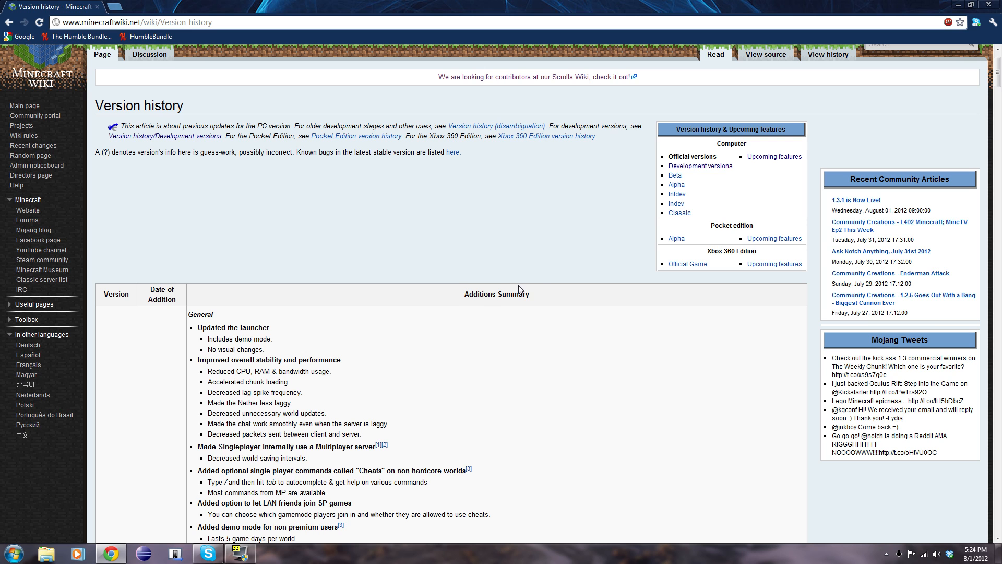
{"action": "mouse_move", "coordinate": [519, 306]}
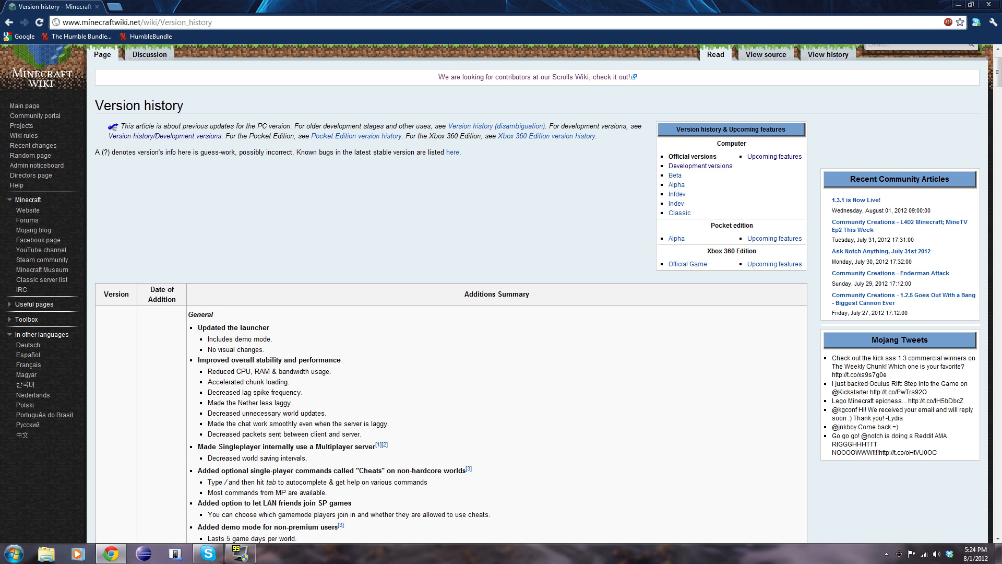
{"action": "scroll", "scroll_direction": "down", "scroll_amount": 3}
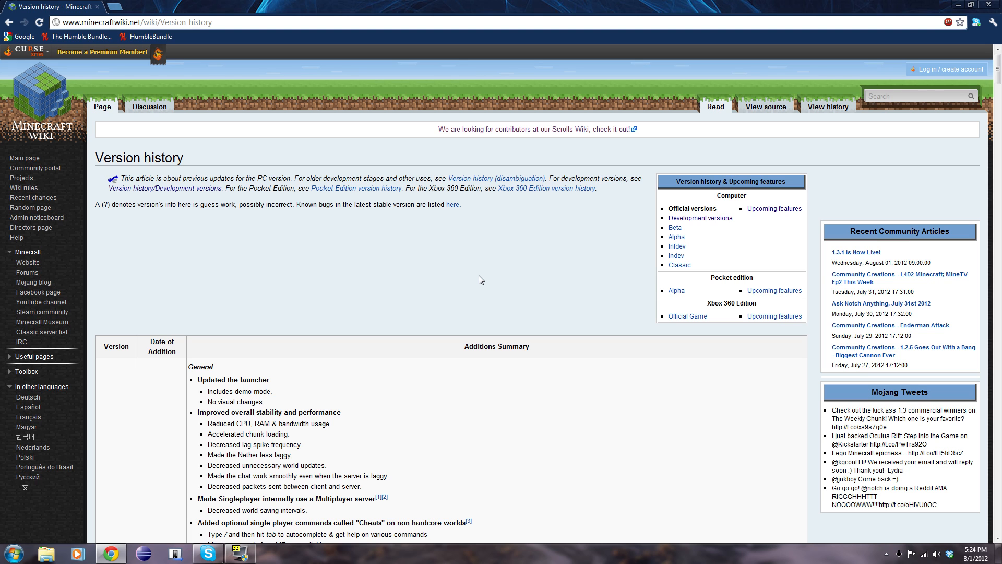
{"action": "mouse_move", "coordinate": [474, 280]}
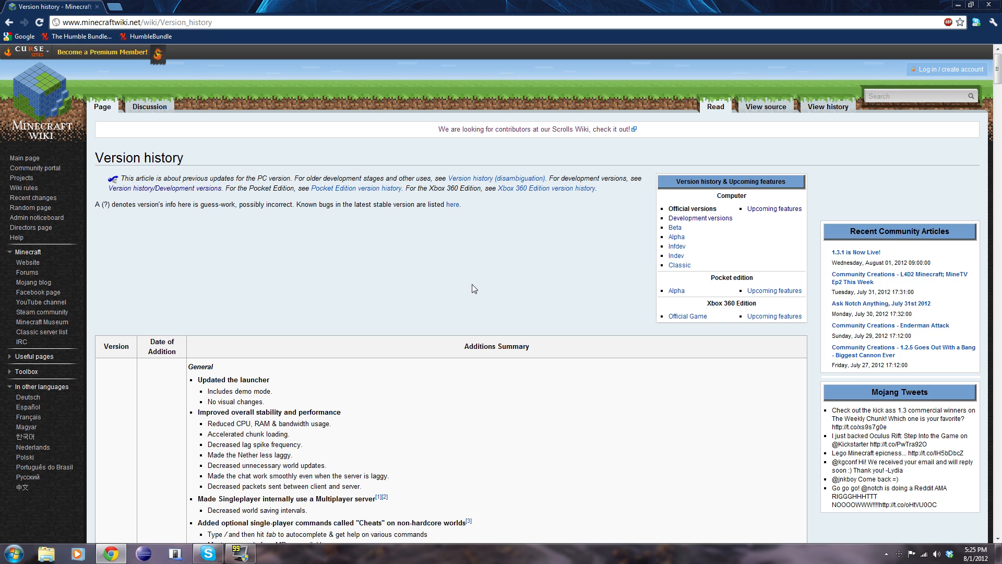
{"action": "mouse_move", "coordinate": [461, 354]}
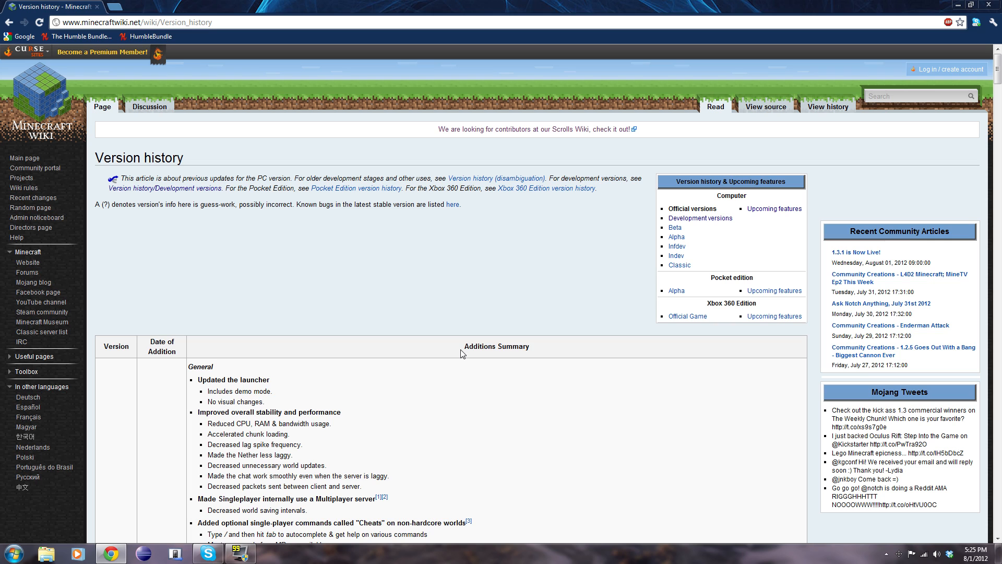
{"action": "mouse_move", "coordinate": [452, 310]}
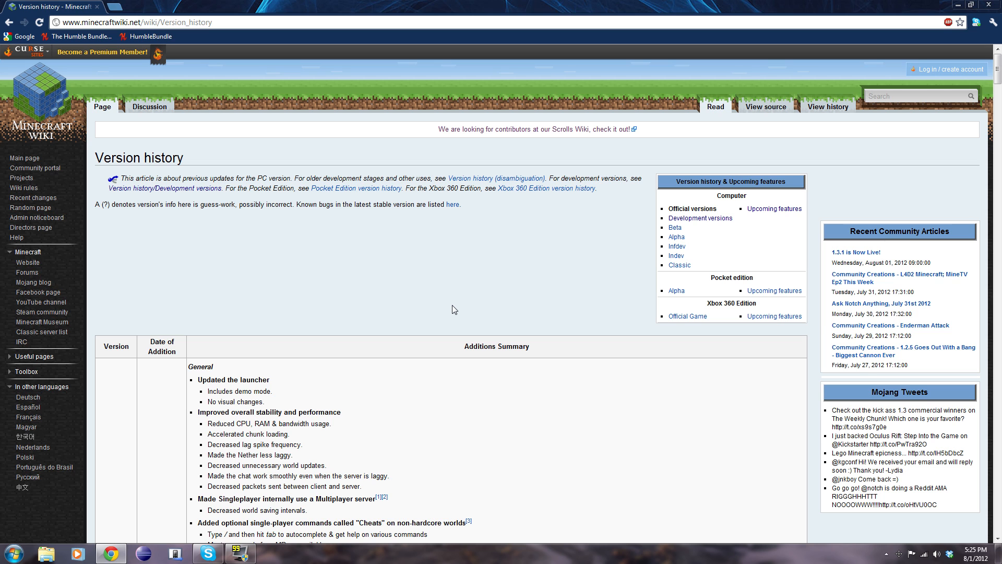
{"action": "mouse_move", "coordinate": [406, 270]}
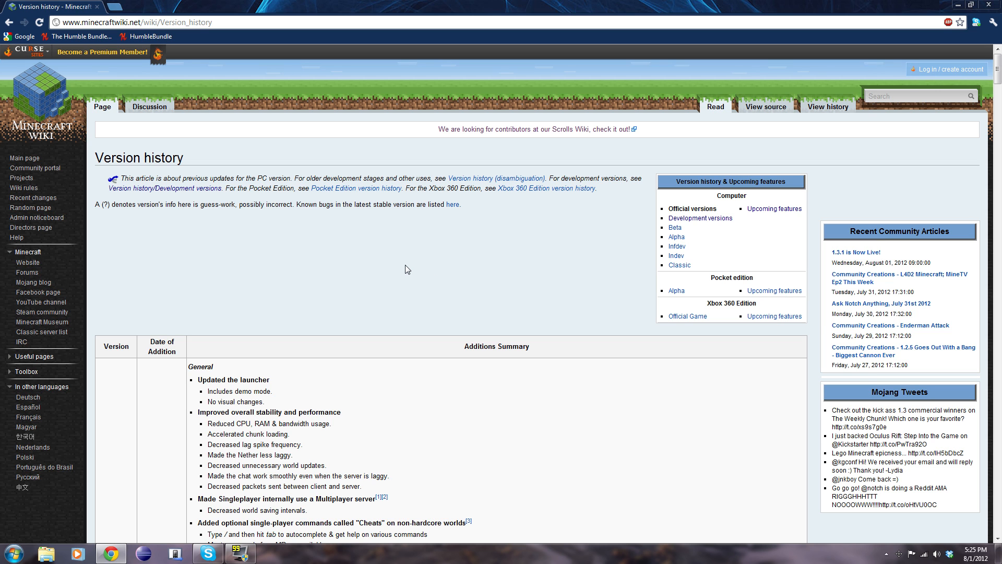
{"action": "scroll", "scroll_direction": "down", "scroll_amount": 3}
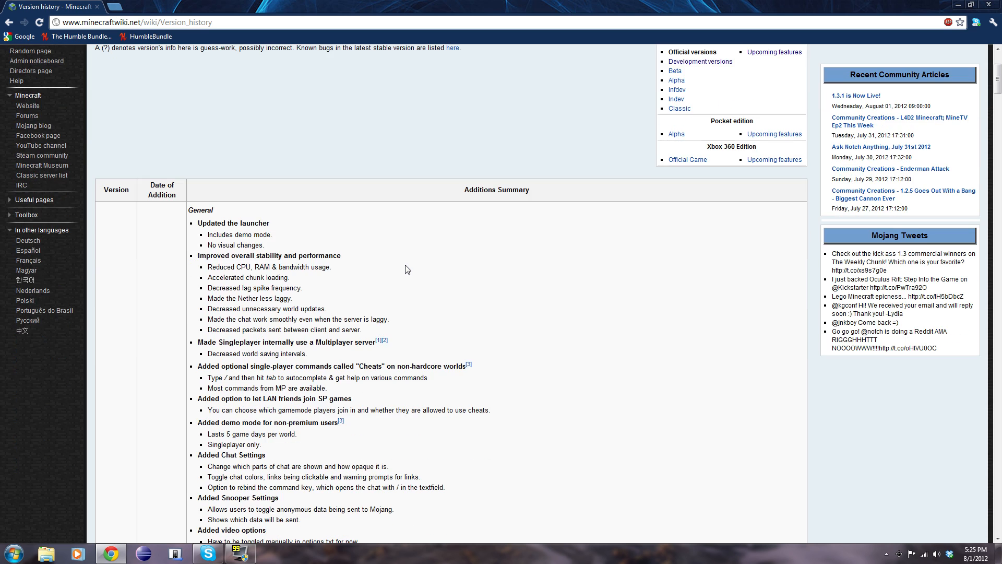
{"action": "scroll", "scroll_direction": "down", "scroll_amount": 3}
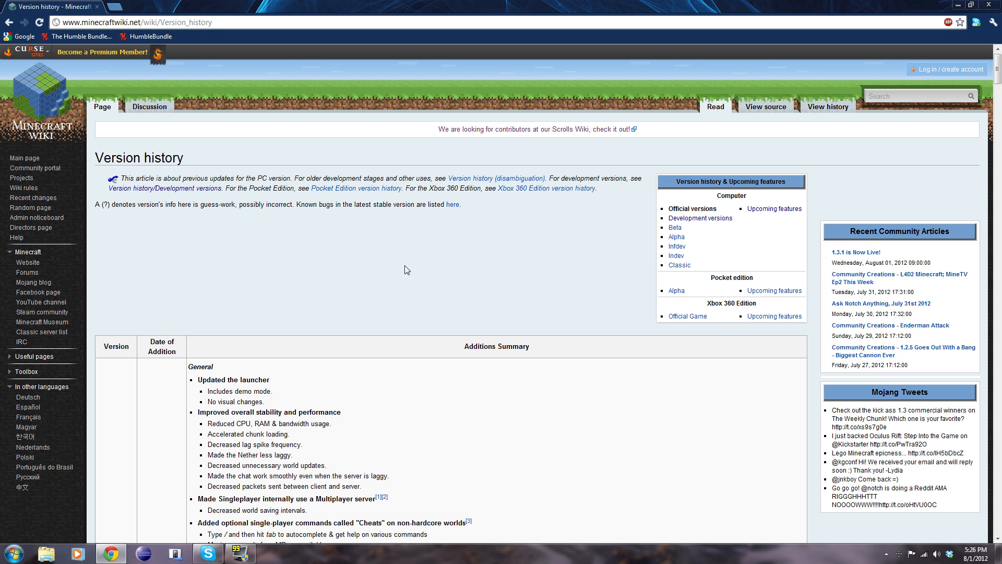
{"action": "mouse_move", "coordinate": [464, 270]}
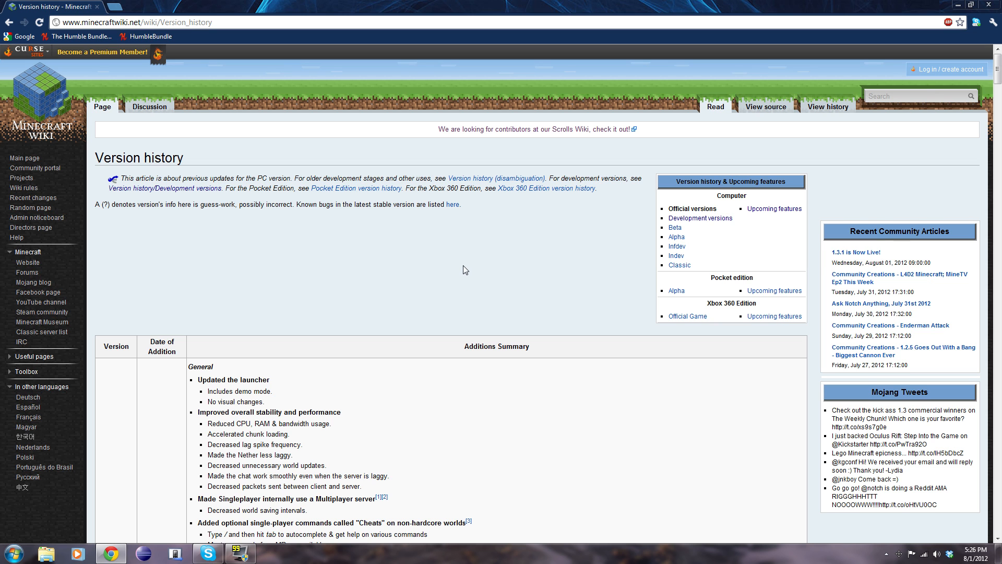
{"action": "scroll", "scroll_direction": "down", "scroll_amount": 3}
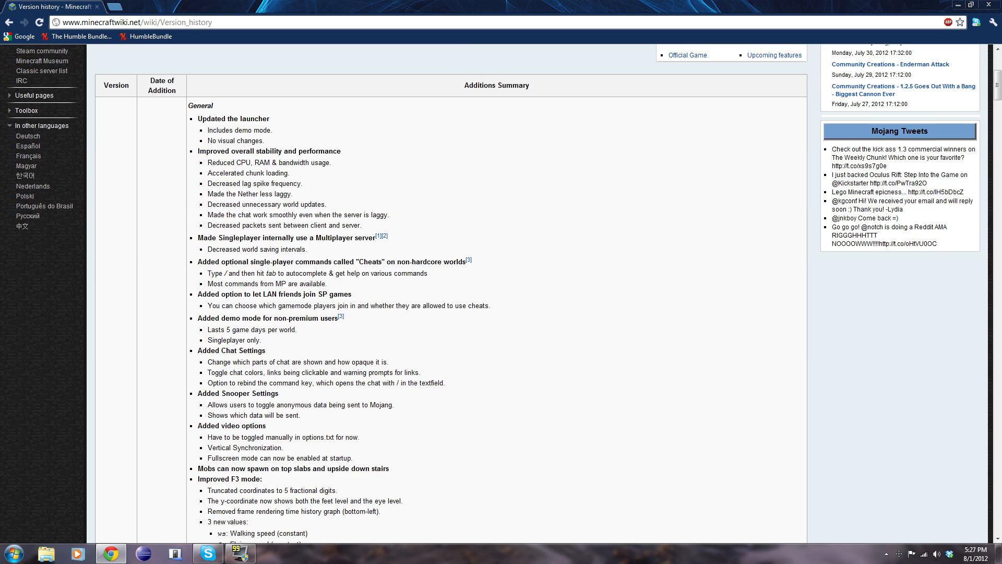
{"action": "scroll", "scroll_direction": "down", "scroll_amount": 3}
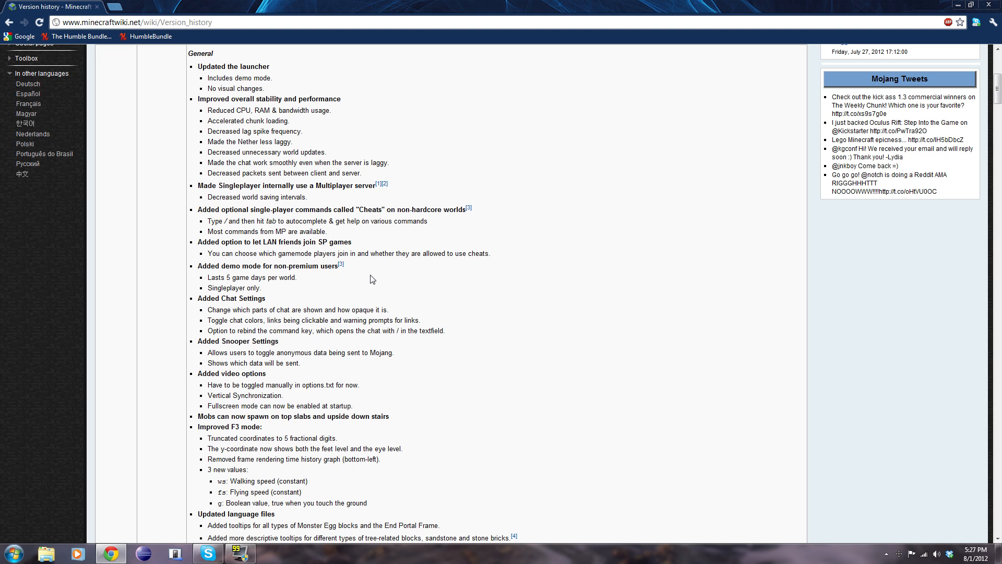
{"action": "scroll", "scroll_direction": "down", "scroll_amount": 3}
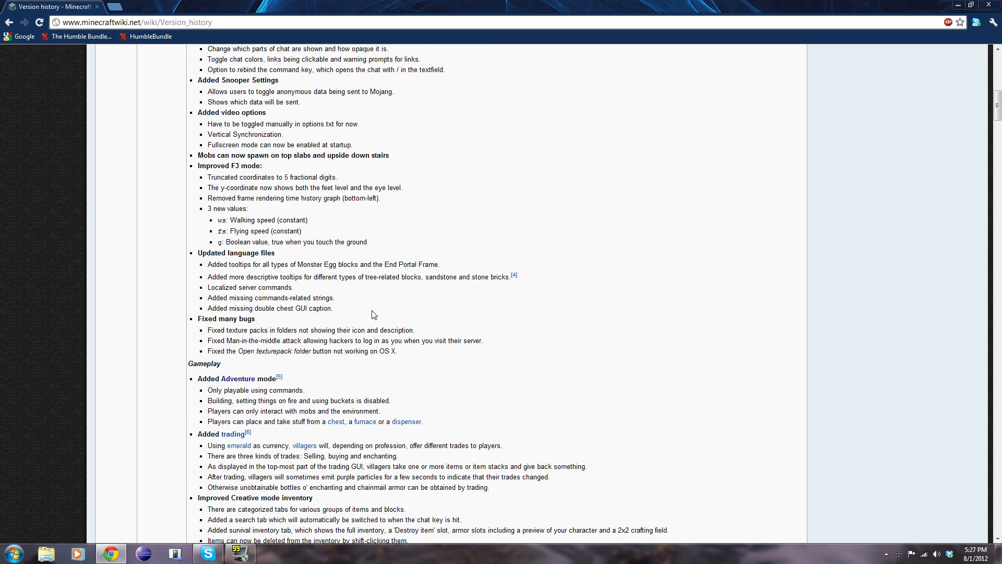
{"action": "scroll", "scroll_direction": "down", "scroll_amount": 3}
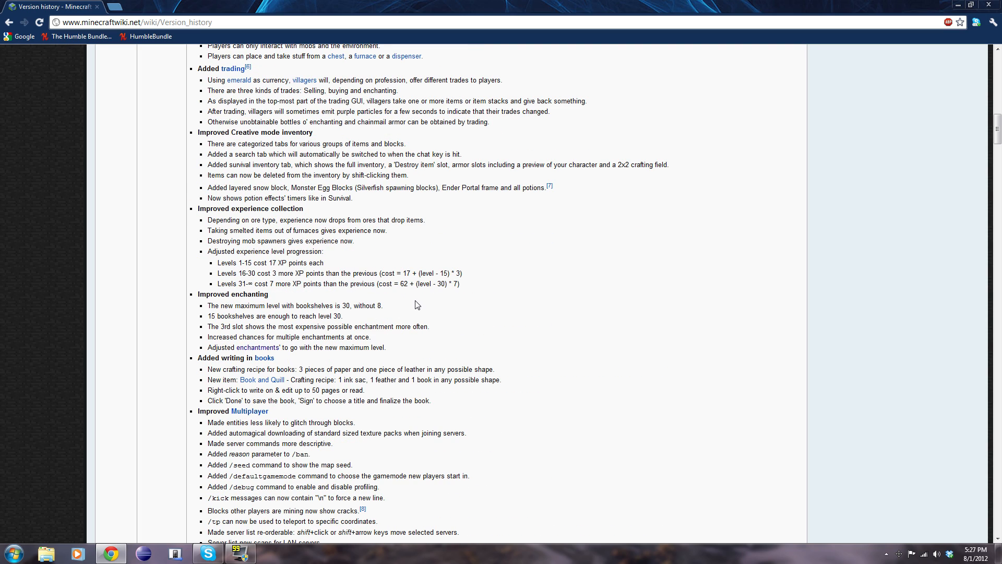
{"action": "scroll", "scroll_direction": "down", "scroll_amount": 3}
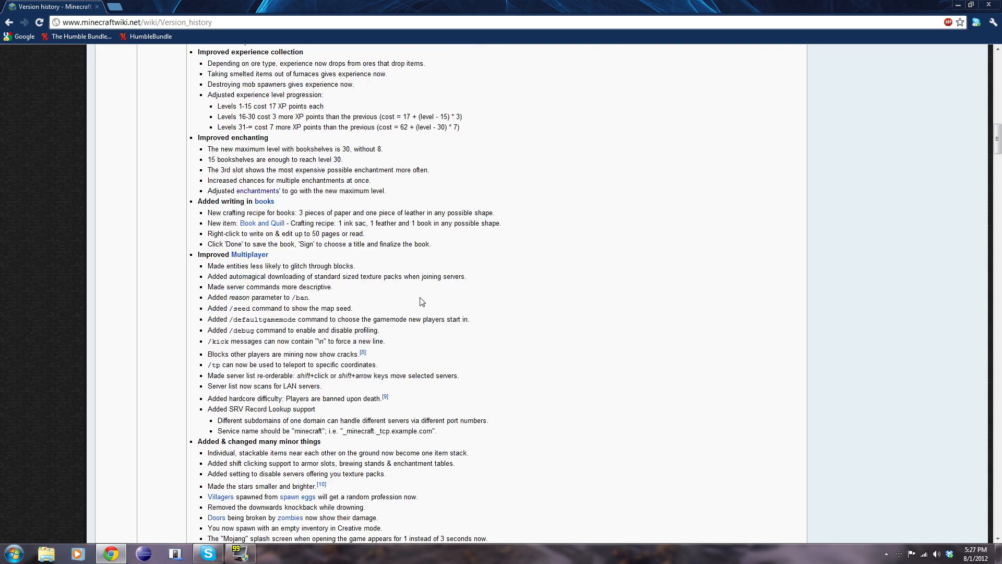
{"action": "scroll", "scroll_direction": "down", "scroll_amount": 3}
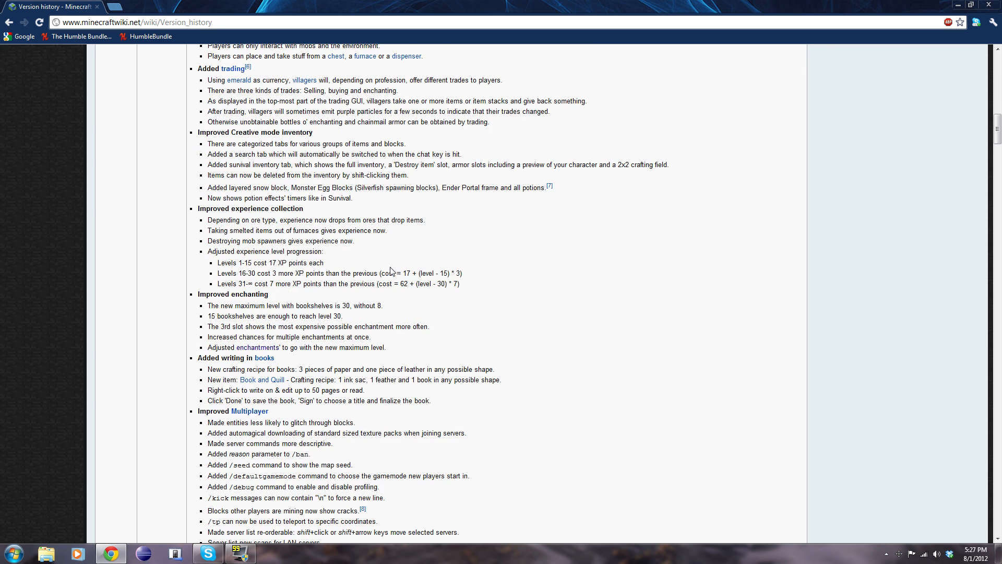
{"action": "scroll", "scroll_direction": "down", "scroll_amount": 3}
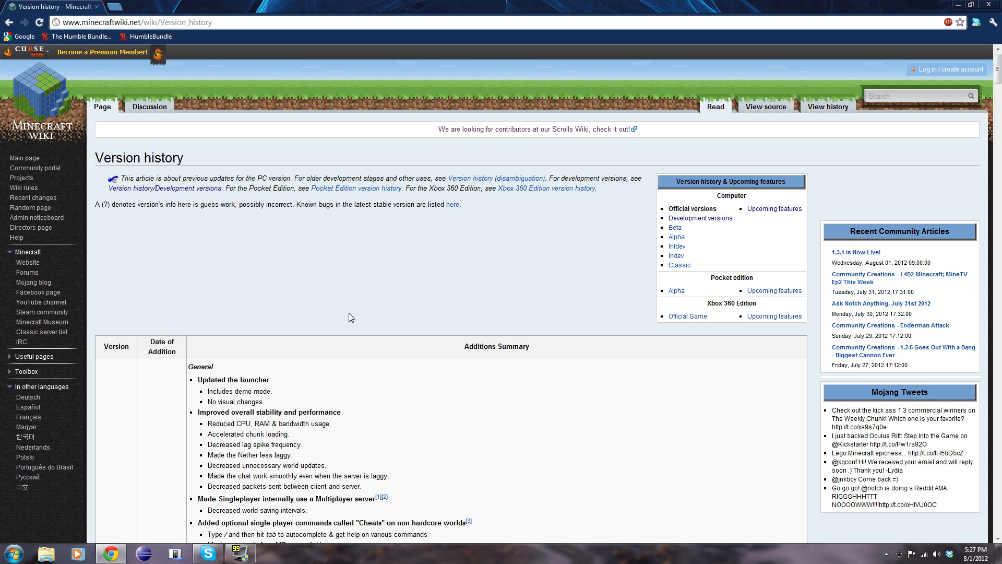
{"action": "mouse_move", "coordinate": [352, 279]}
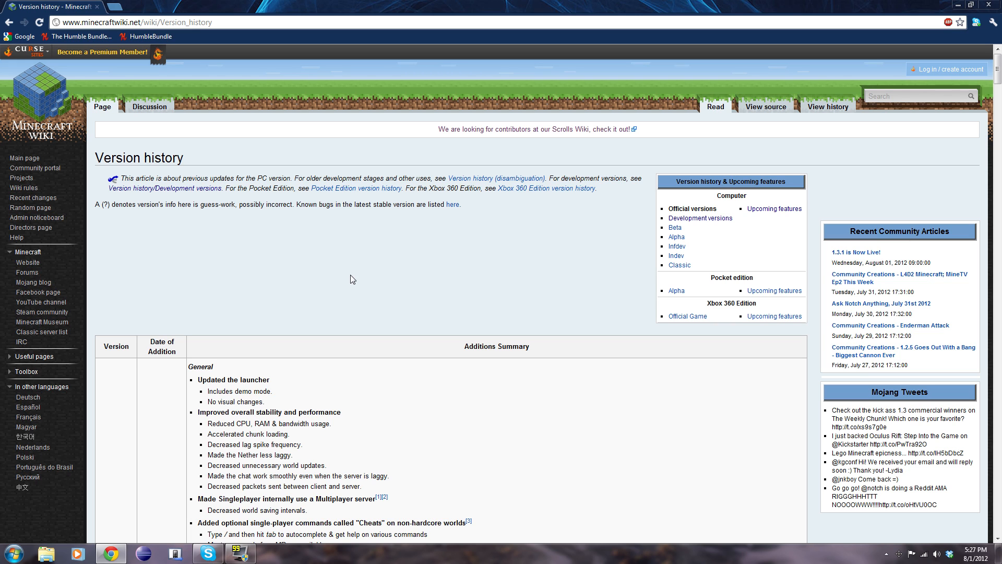
{"action": "mouse_move", "coordinate": [371, 298]}
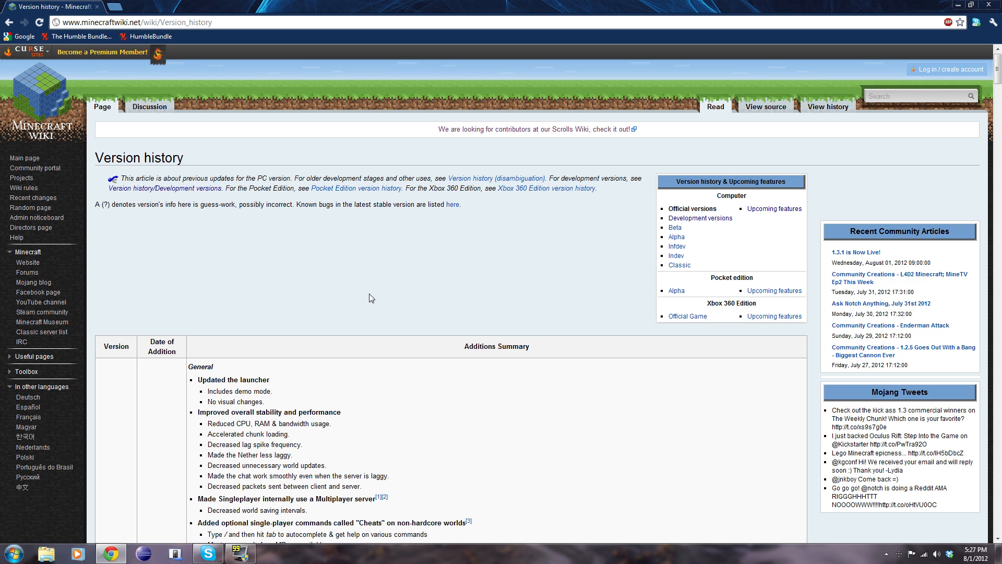
{"action": "mouse_move", "coordinate": [387, 281]}
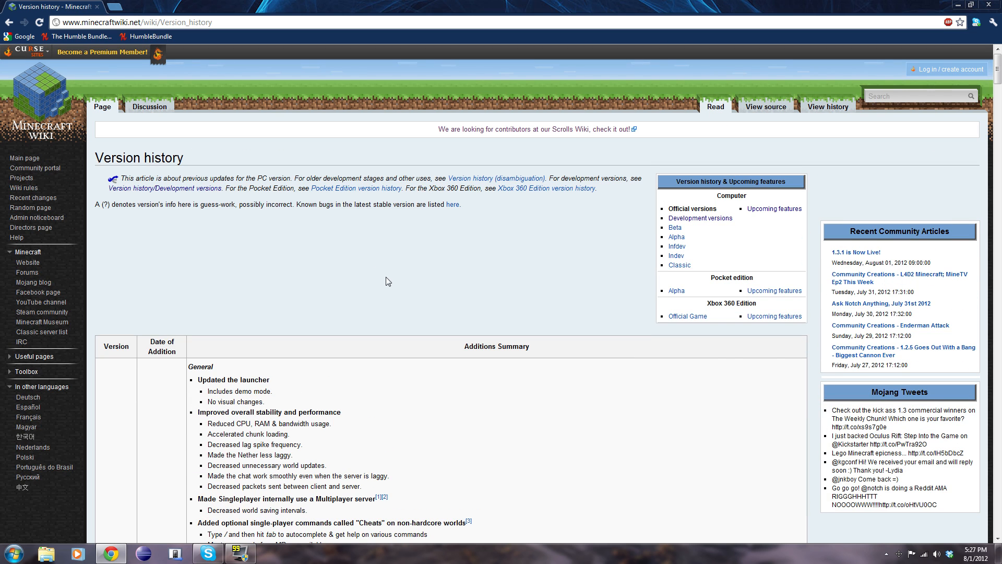
{"action": "scroll", "scroll_direction": "down", "scroll_amount": 3}
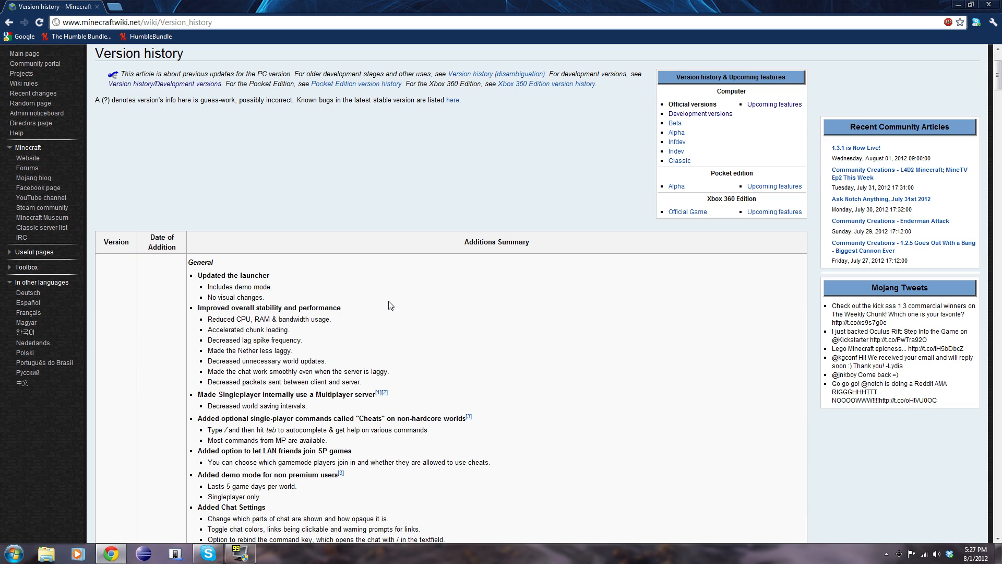
{"action": "mouse_move", "coordinate": [361, 294]}
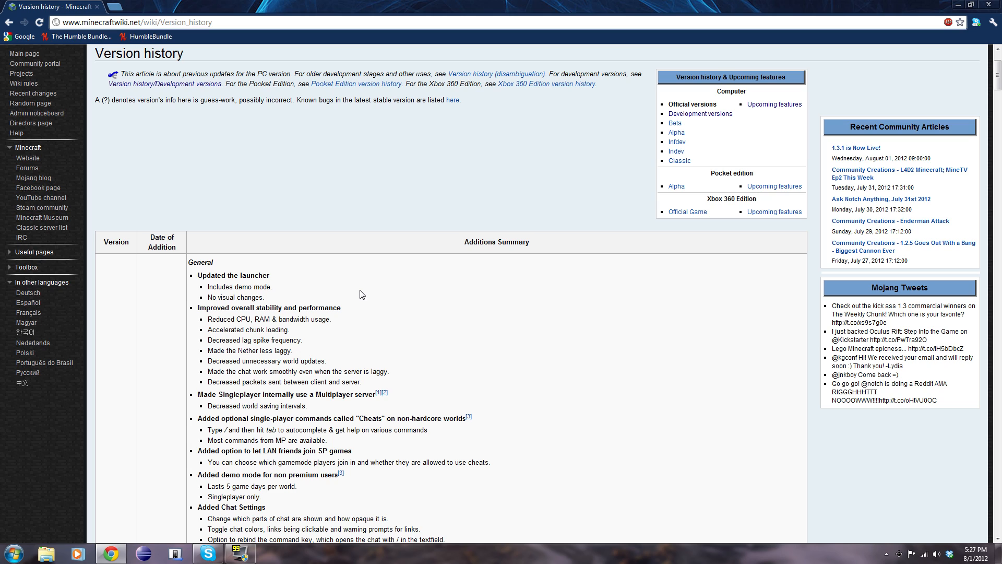